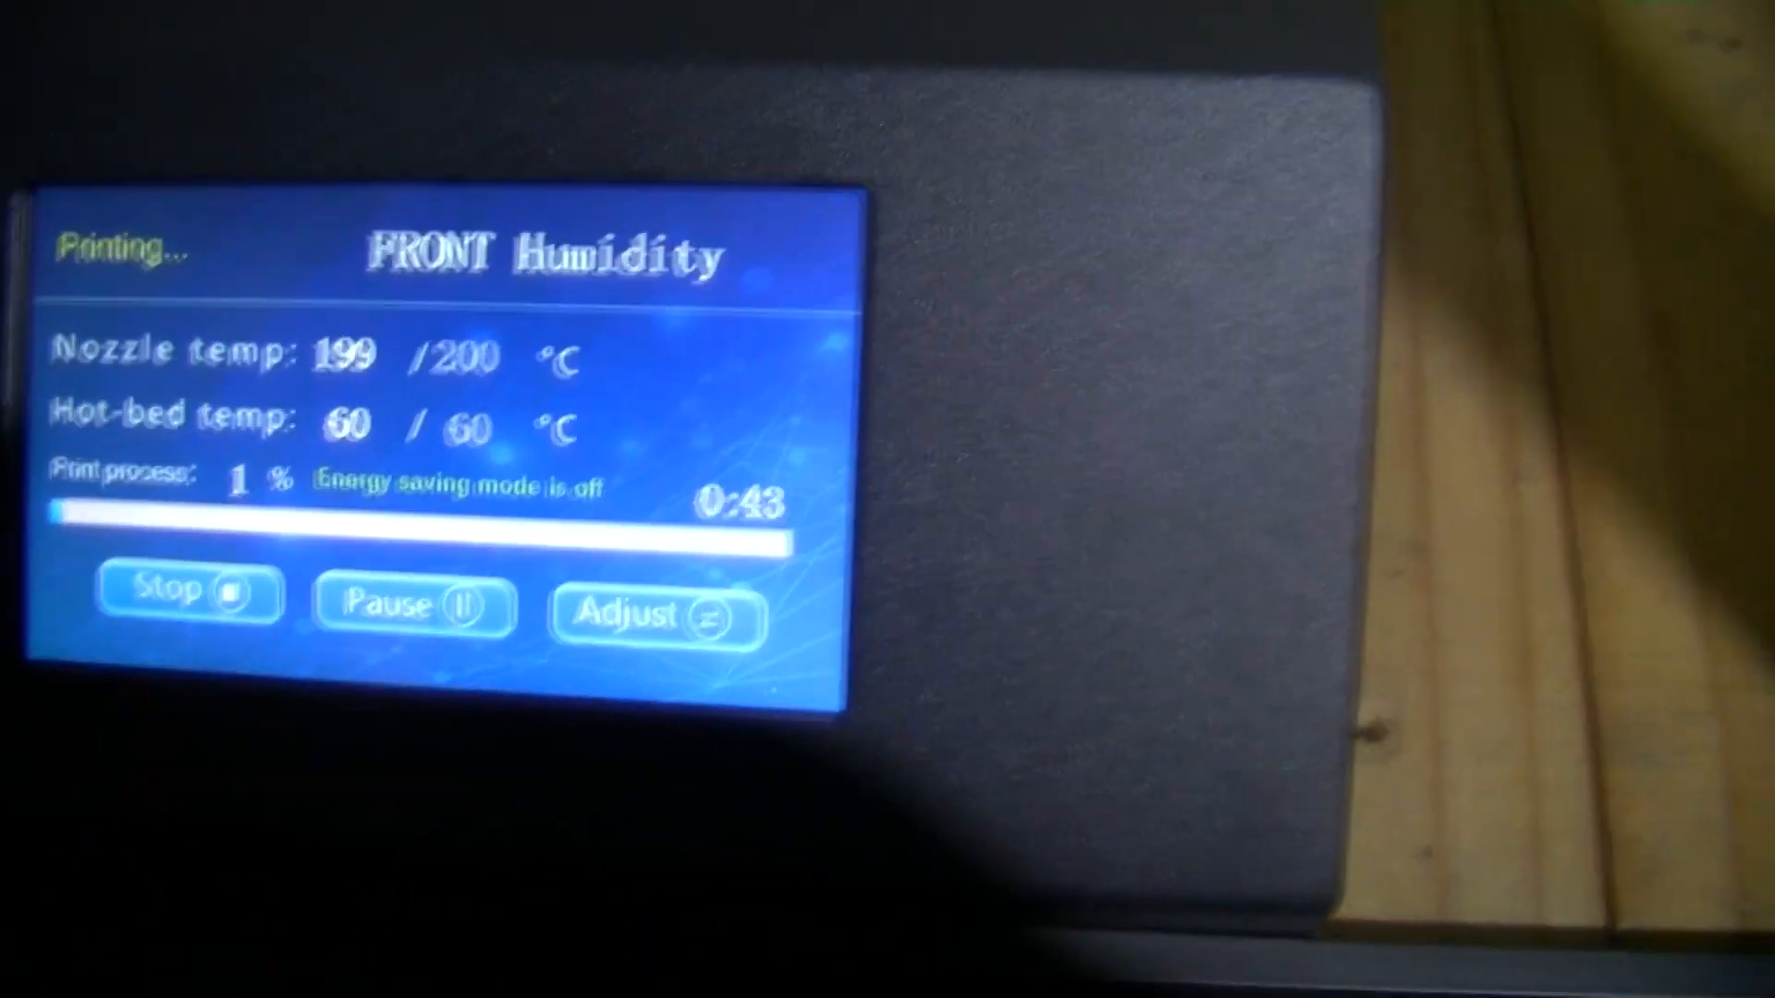
Open the Adjust page for the running FRONT Humidity print, showing Z-offset -2.40
click(645, 616)
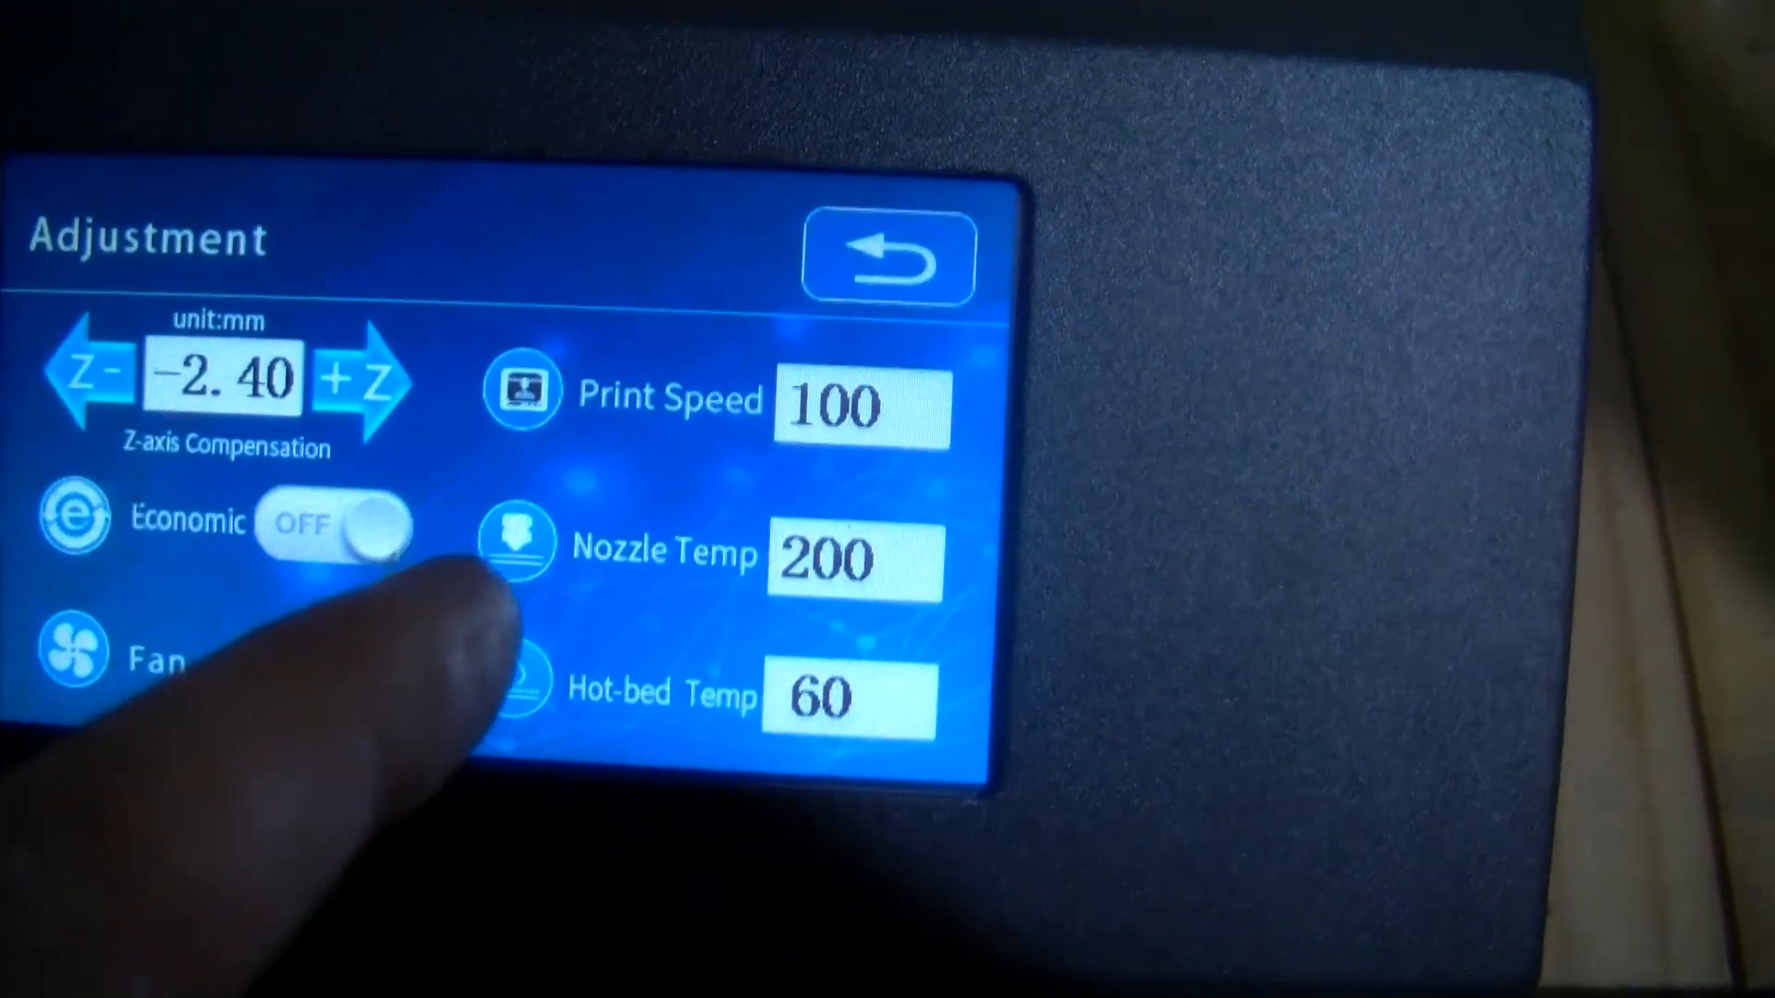
Go back from Adjust to the print status screen (nozzle 200 °C, bed 60 °C)
click(363, 702)
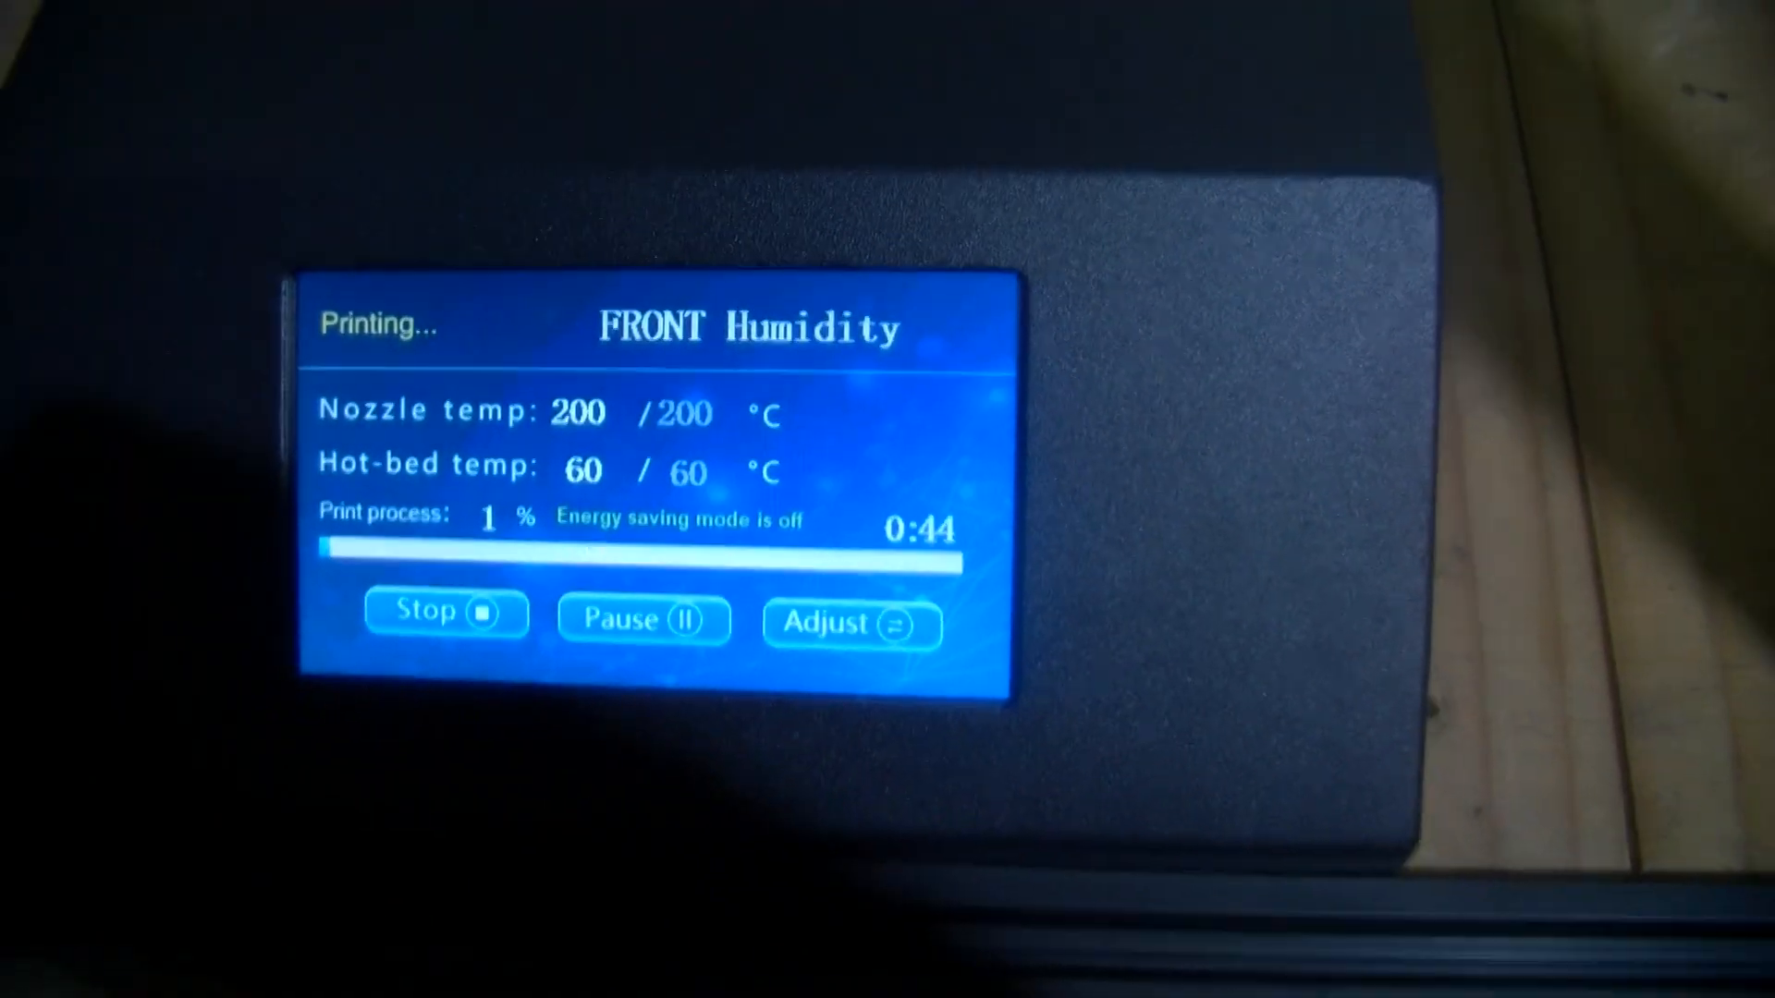
click(851, 624)
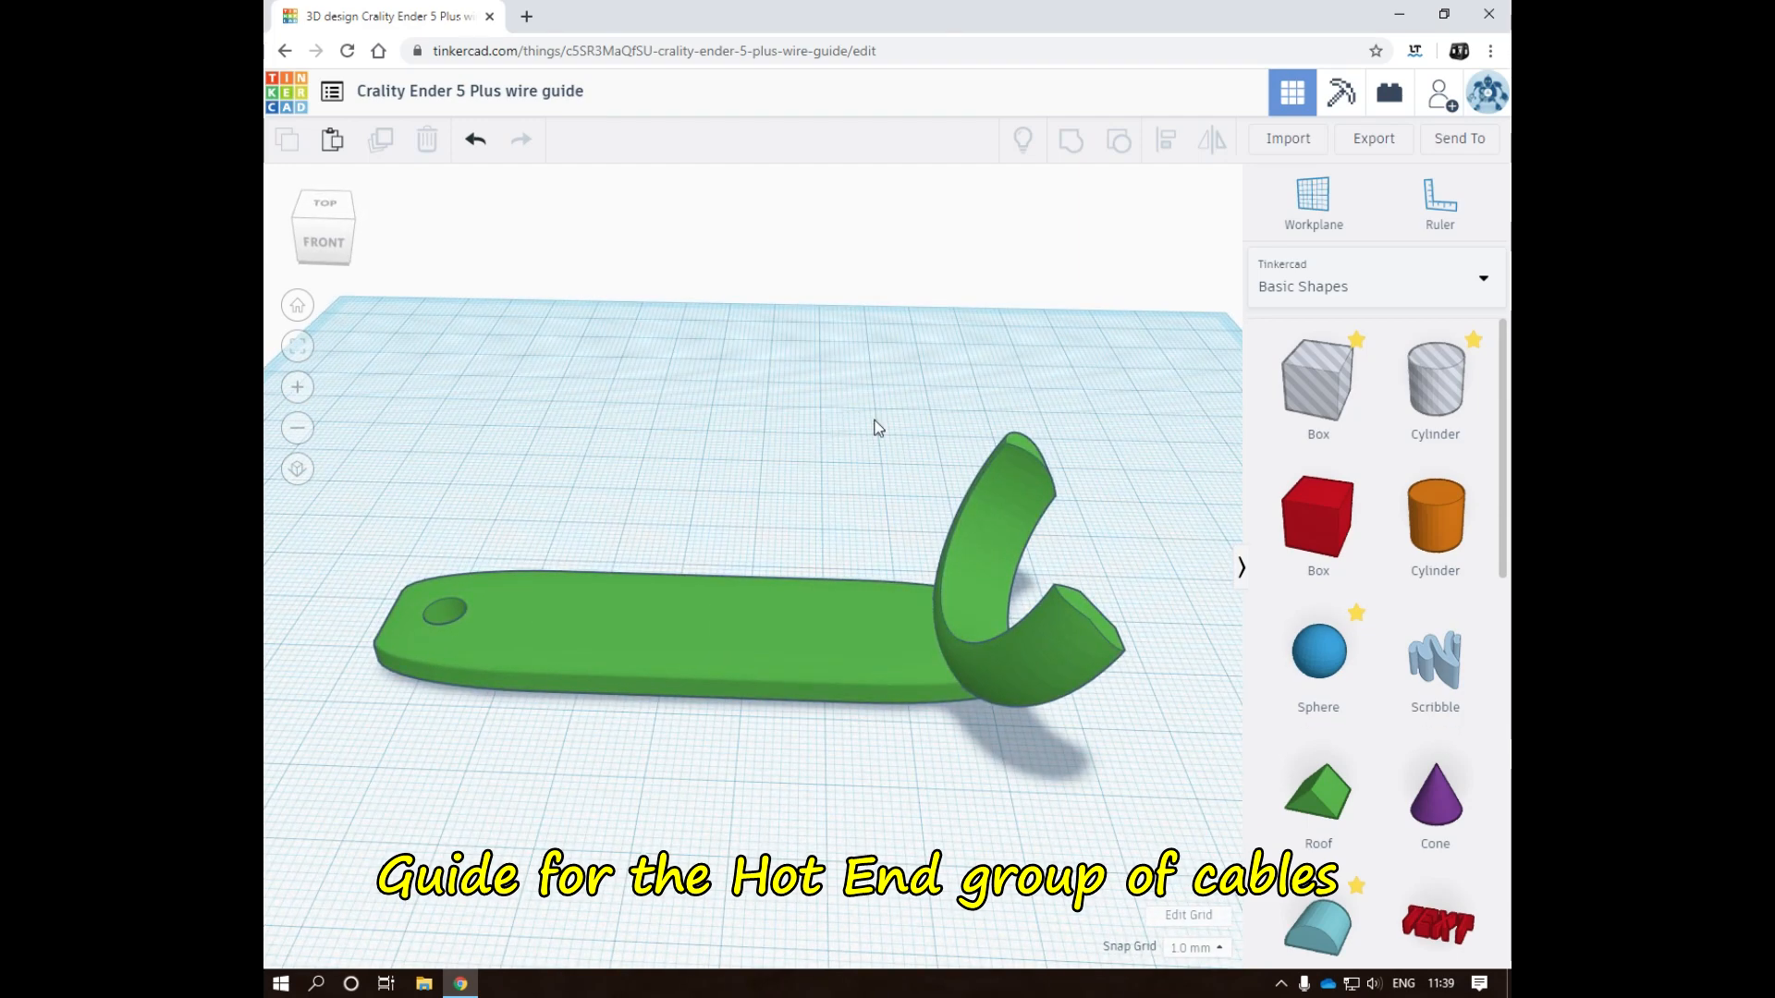
mouse_move(884, 430)
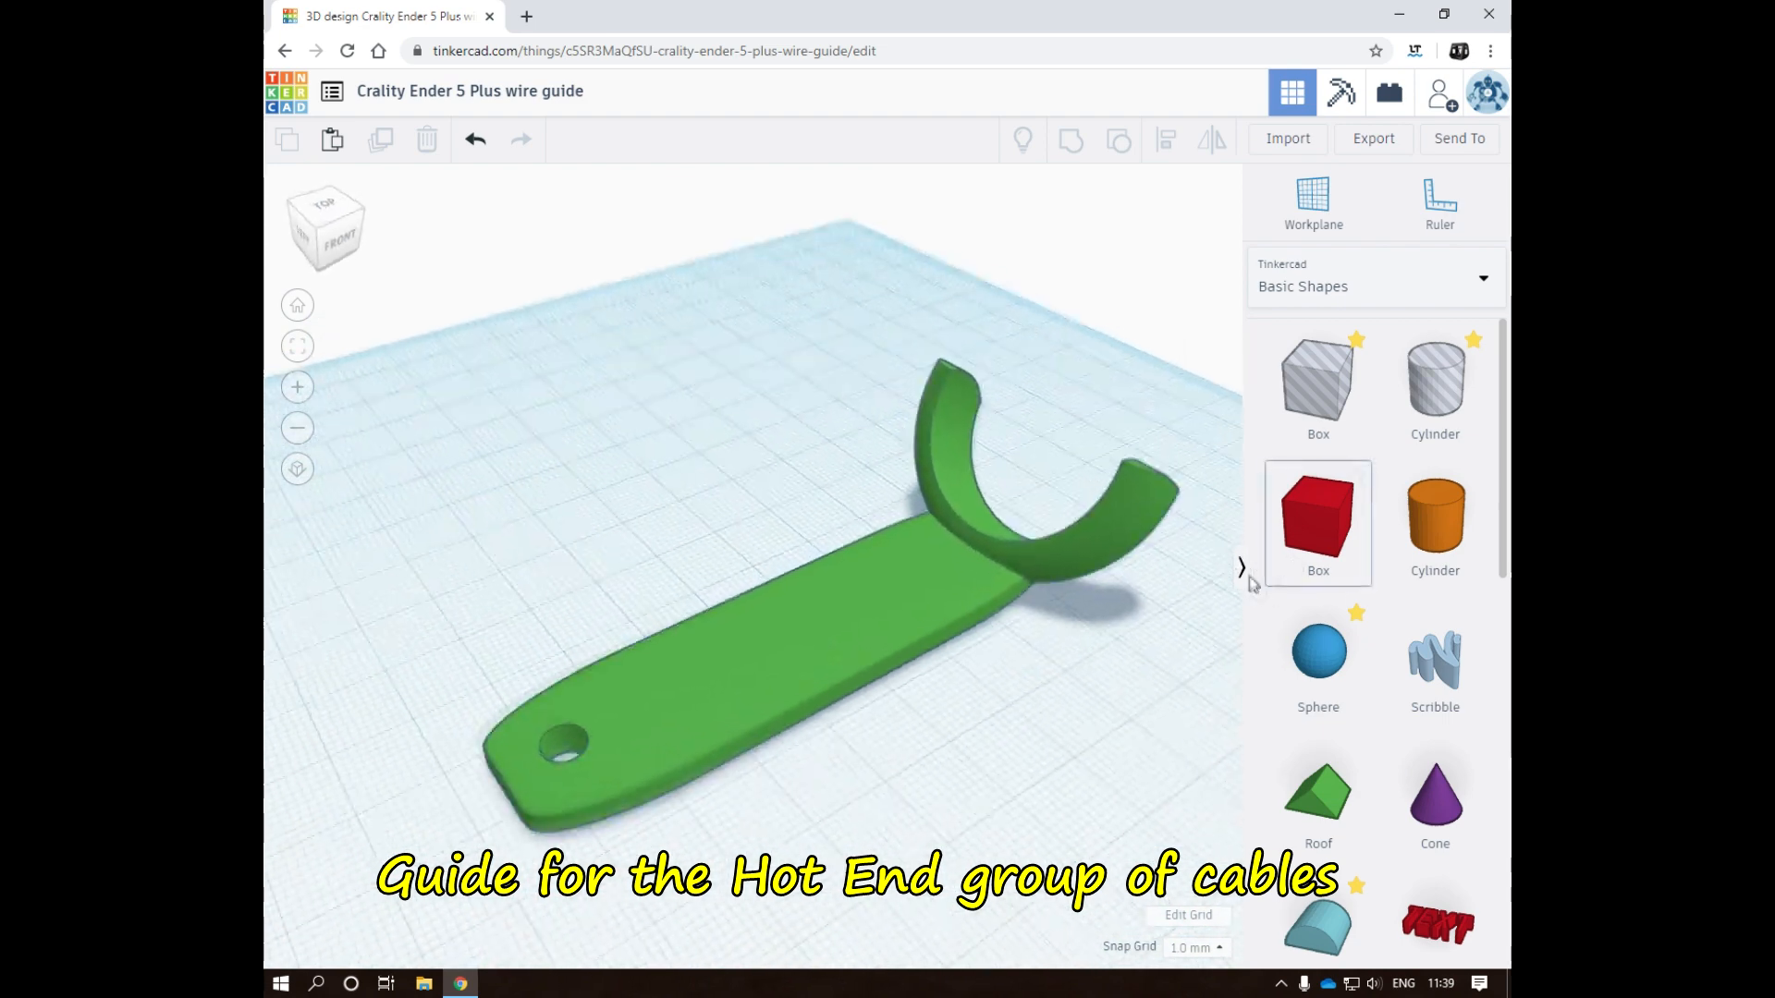
Dismiss the stray browser context menu over the Ender 5 Plus wire guide model
right_click(498, 773)
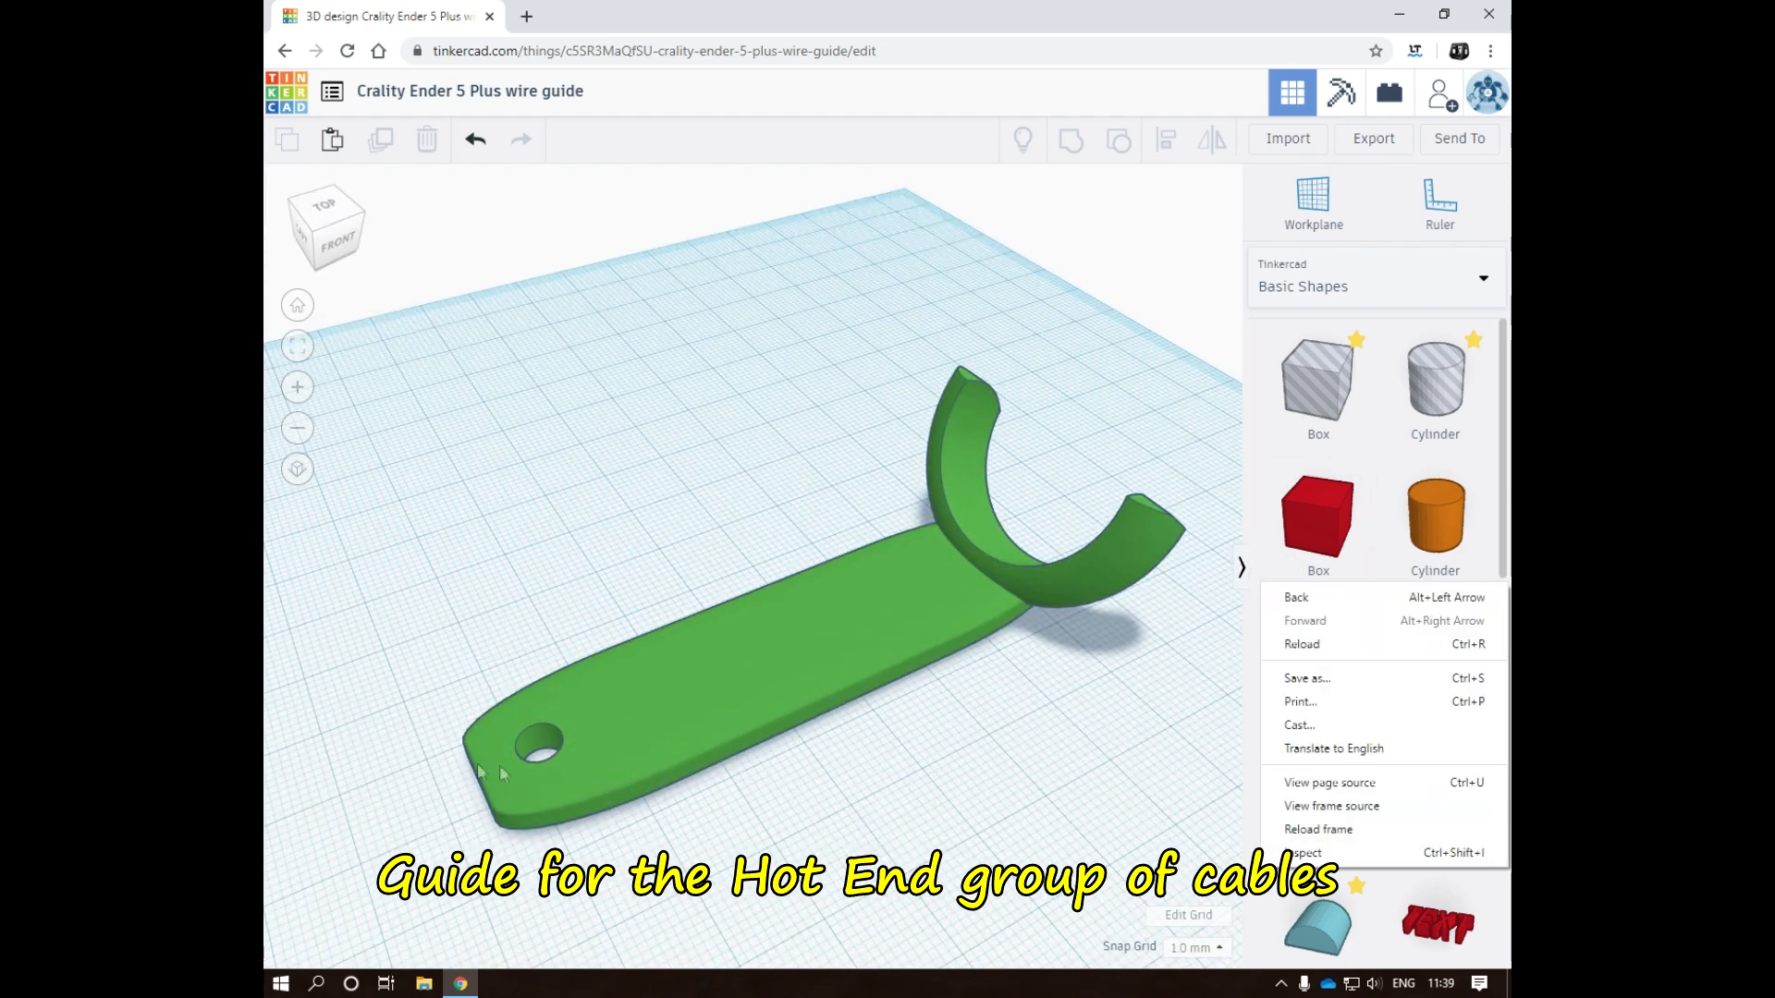
click(854, 672)
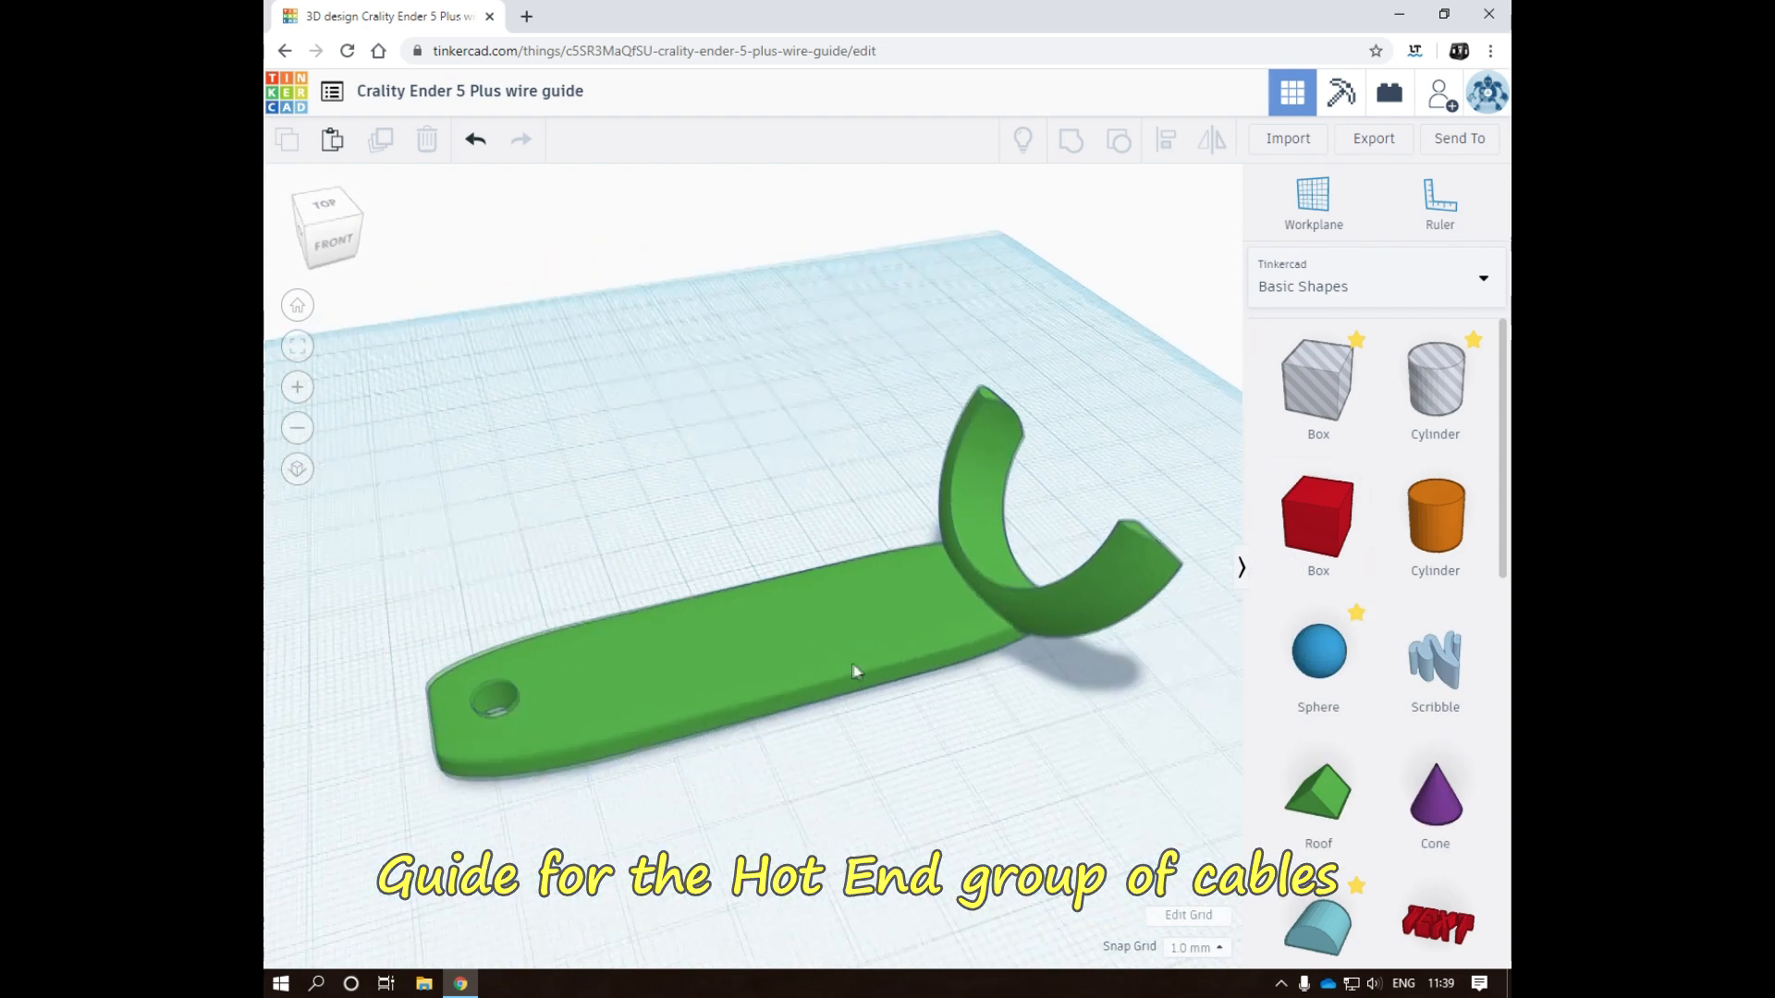